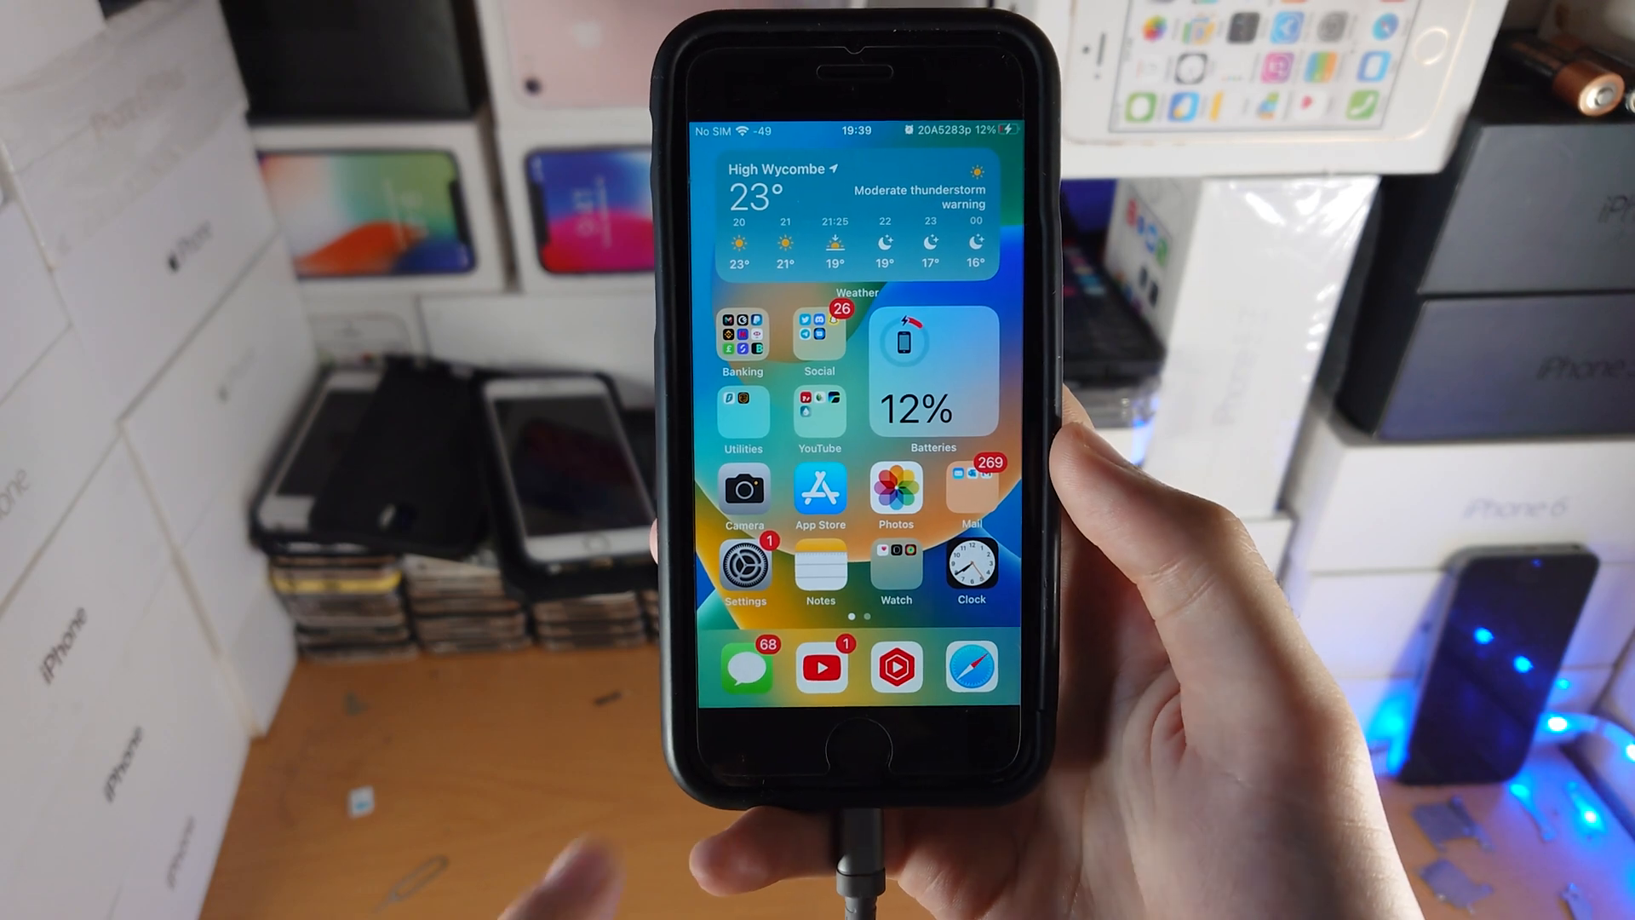
Step: Launch Messages from the dock to reach the Test Subject #1 conversation
left_click(745, 667)
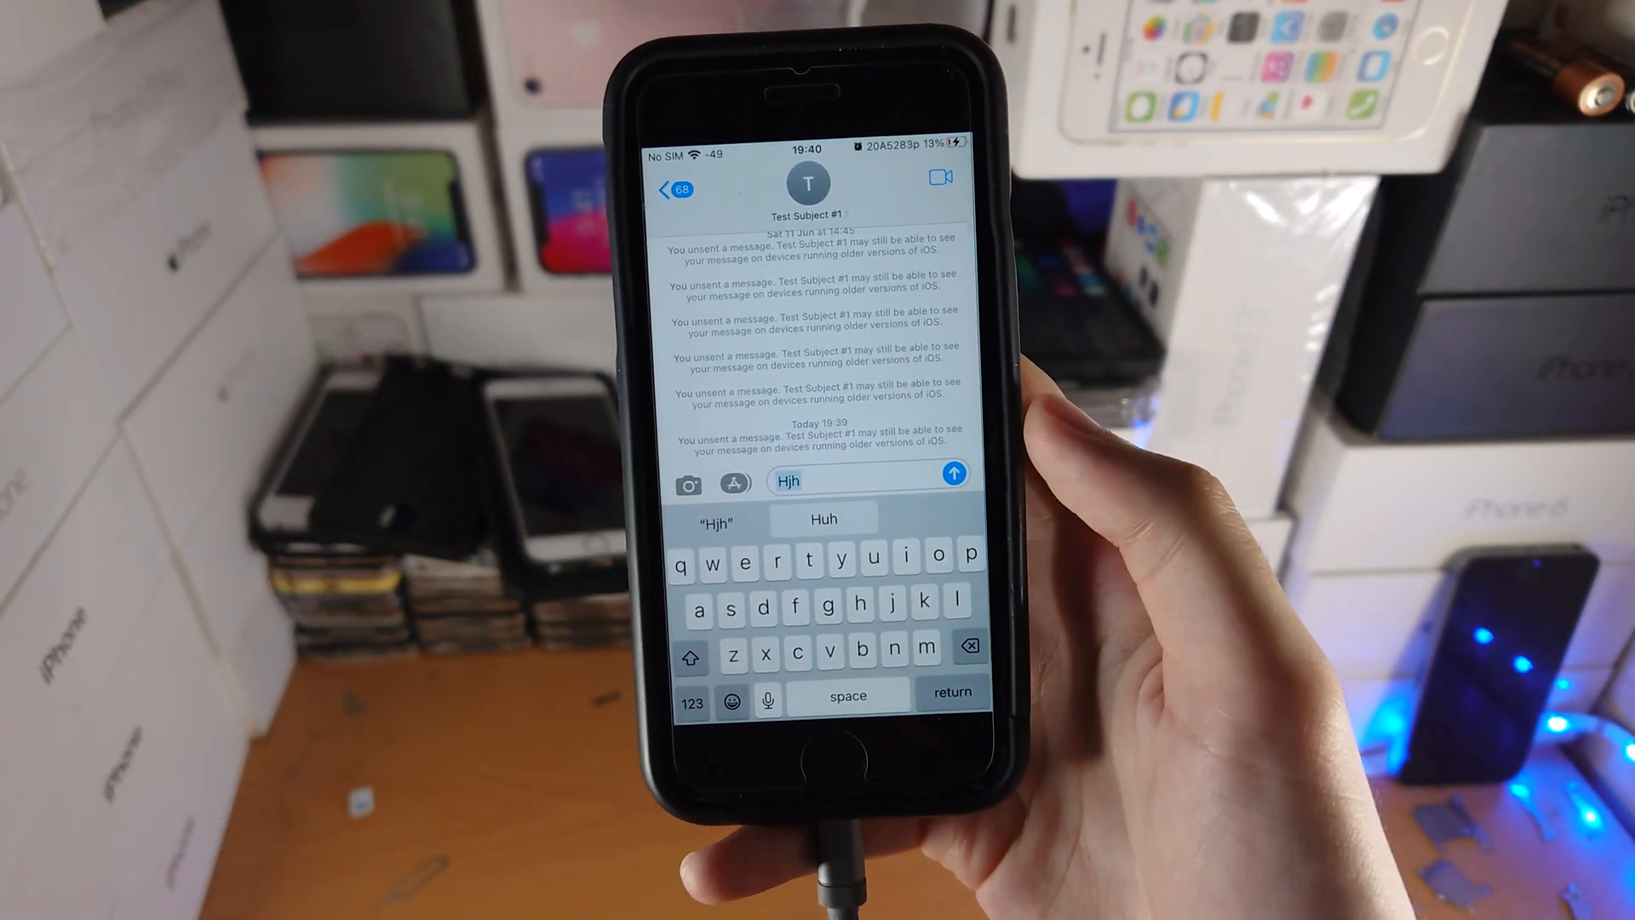
Step: Send "Huh" to Test Subject #1 and edit it to "Huhhhh", marked Delivered · Edited
left_click(954, 475)
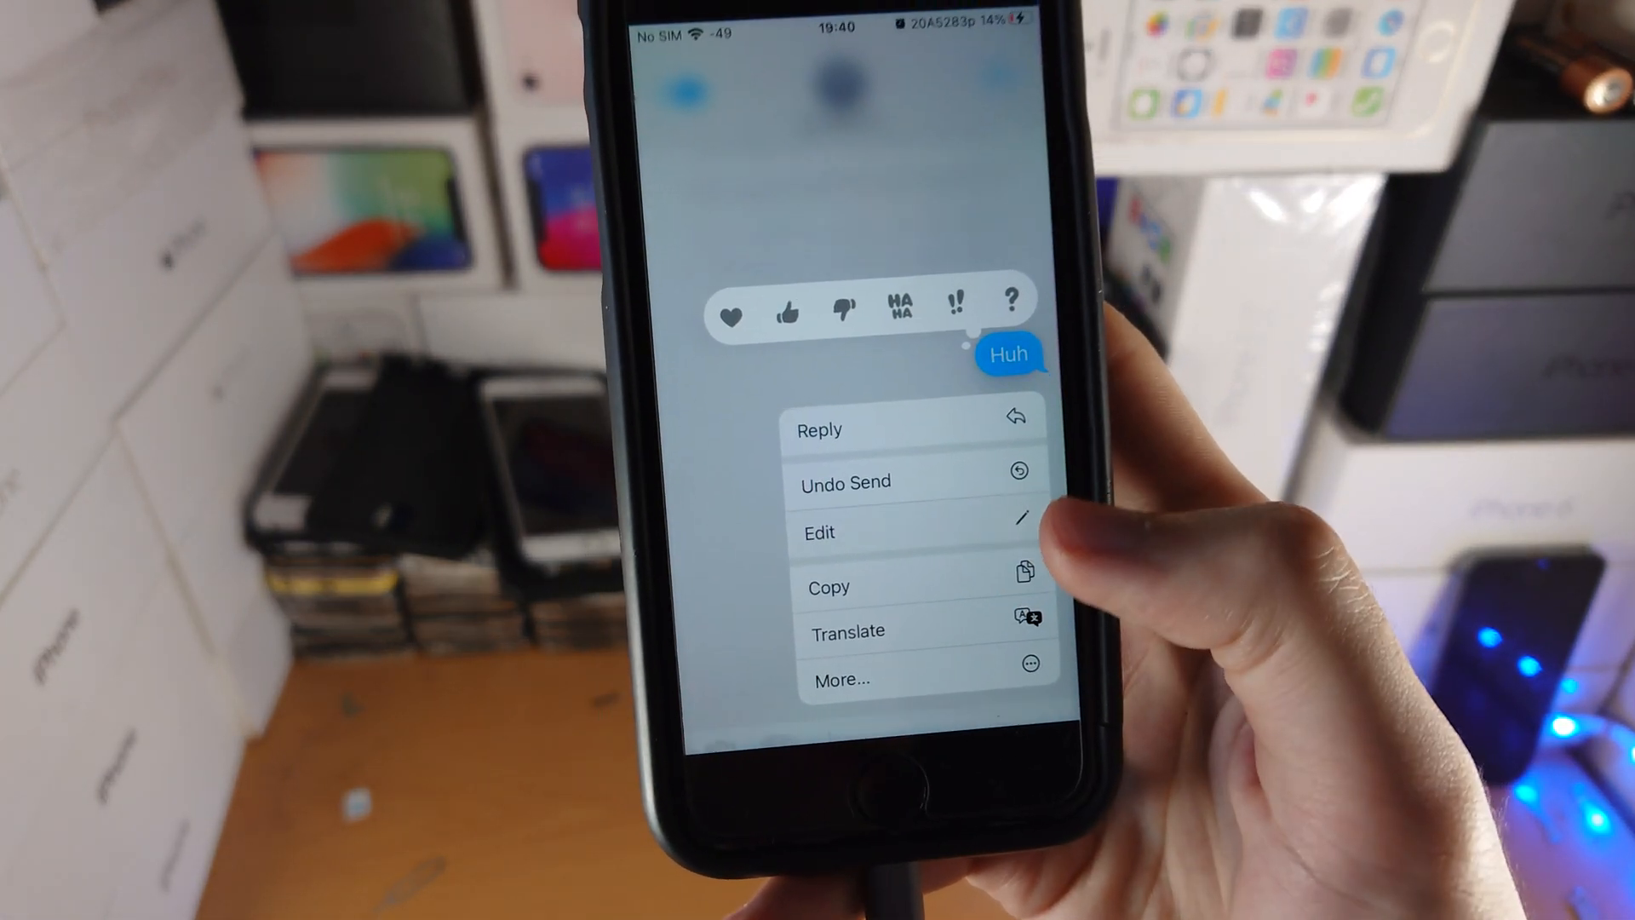
left_click(819, 532)
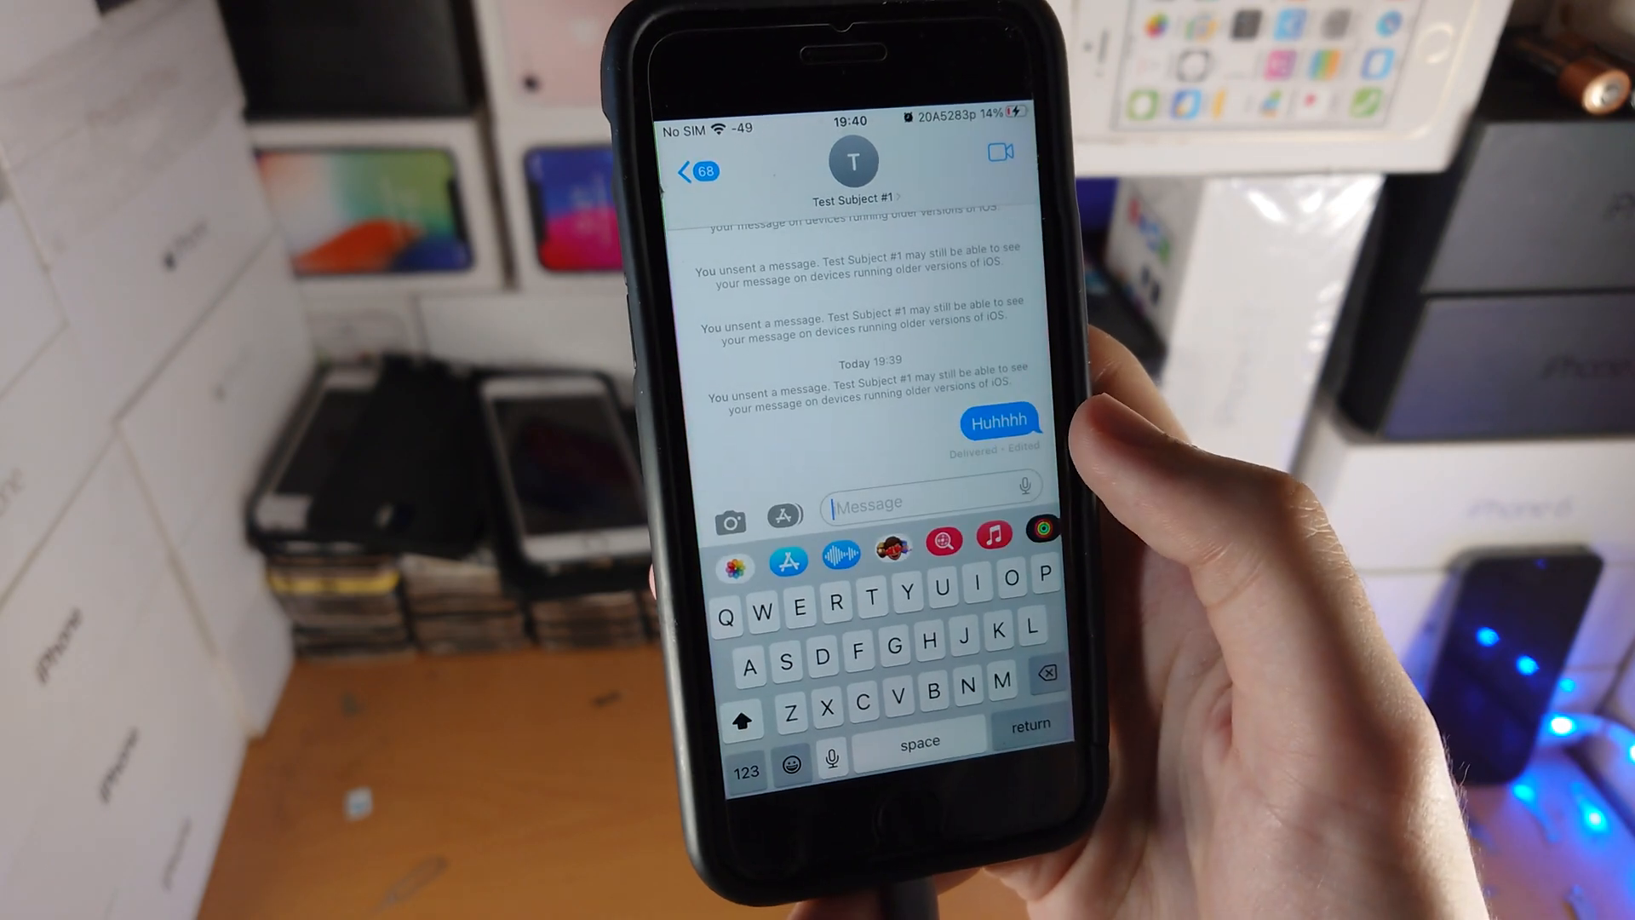
Step: Undo Send on the edited "Huhhhh" bubble so it leaves the thread
left_click(971, 421)
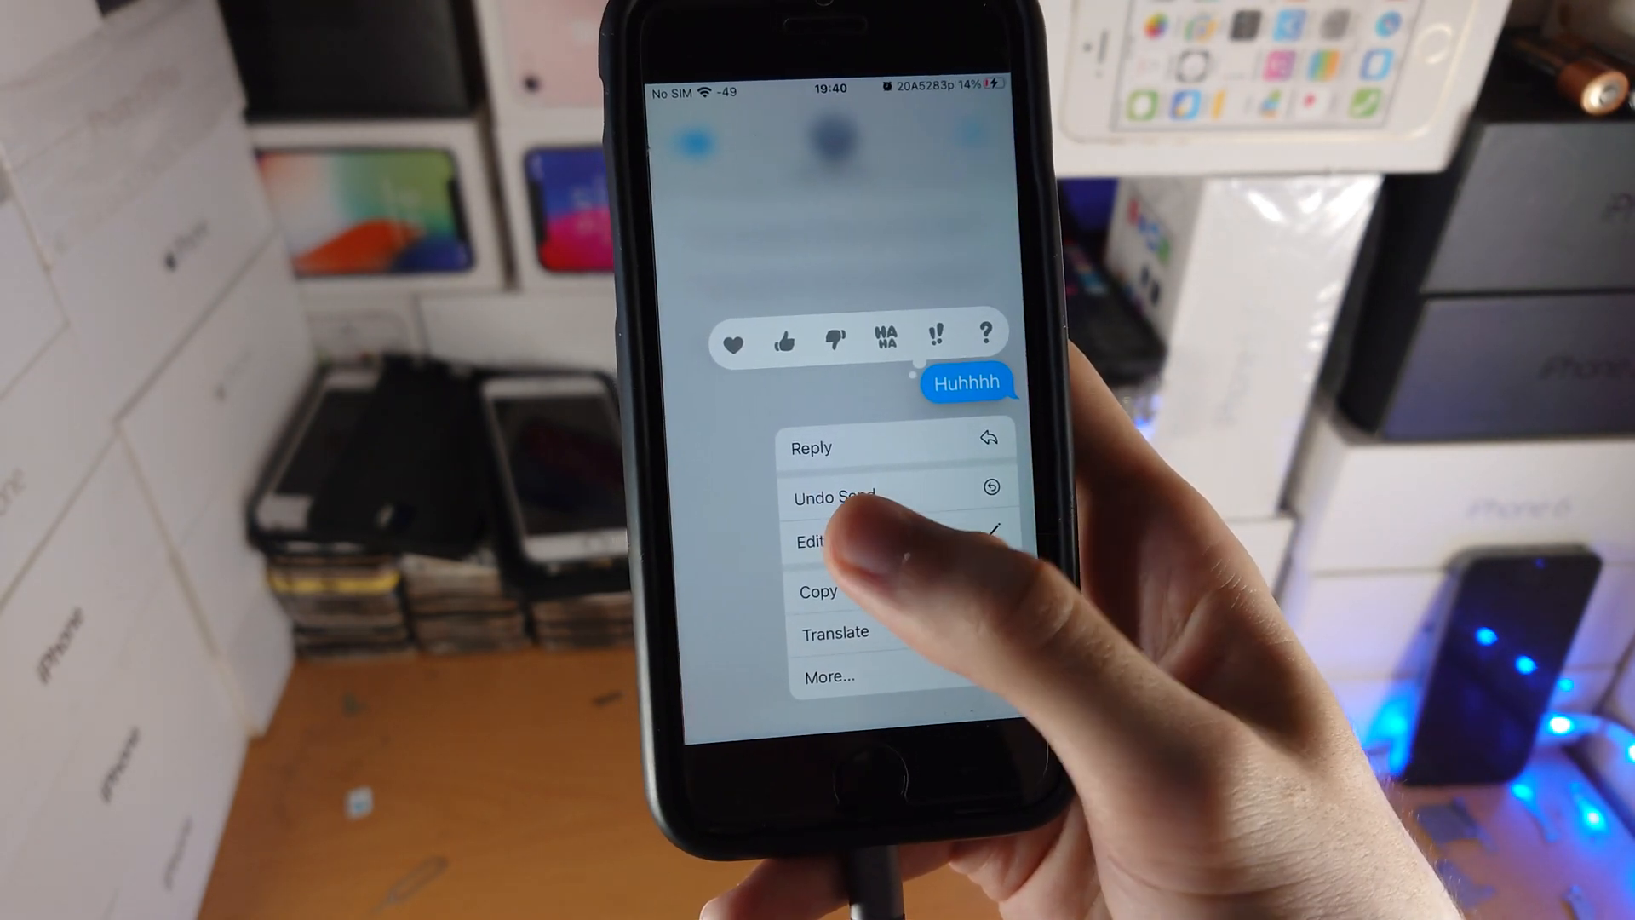
left_click(833, 496)
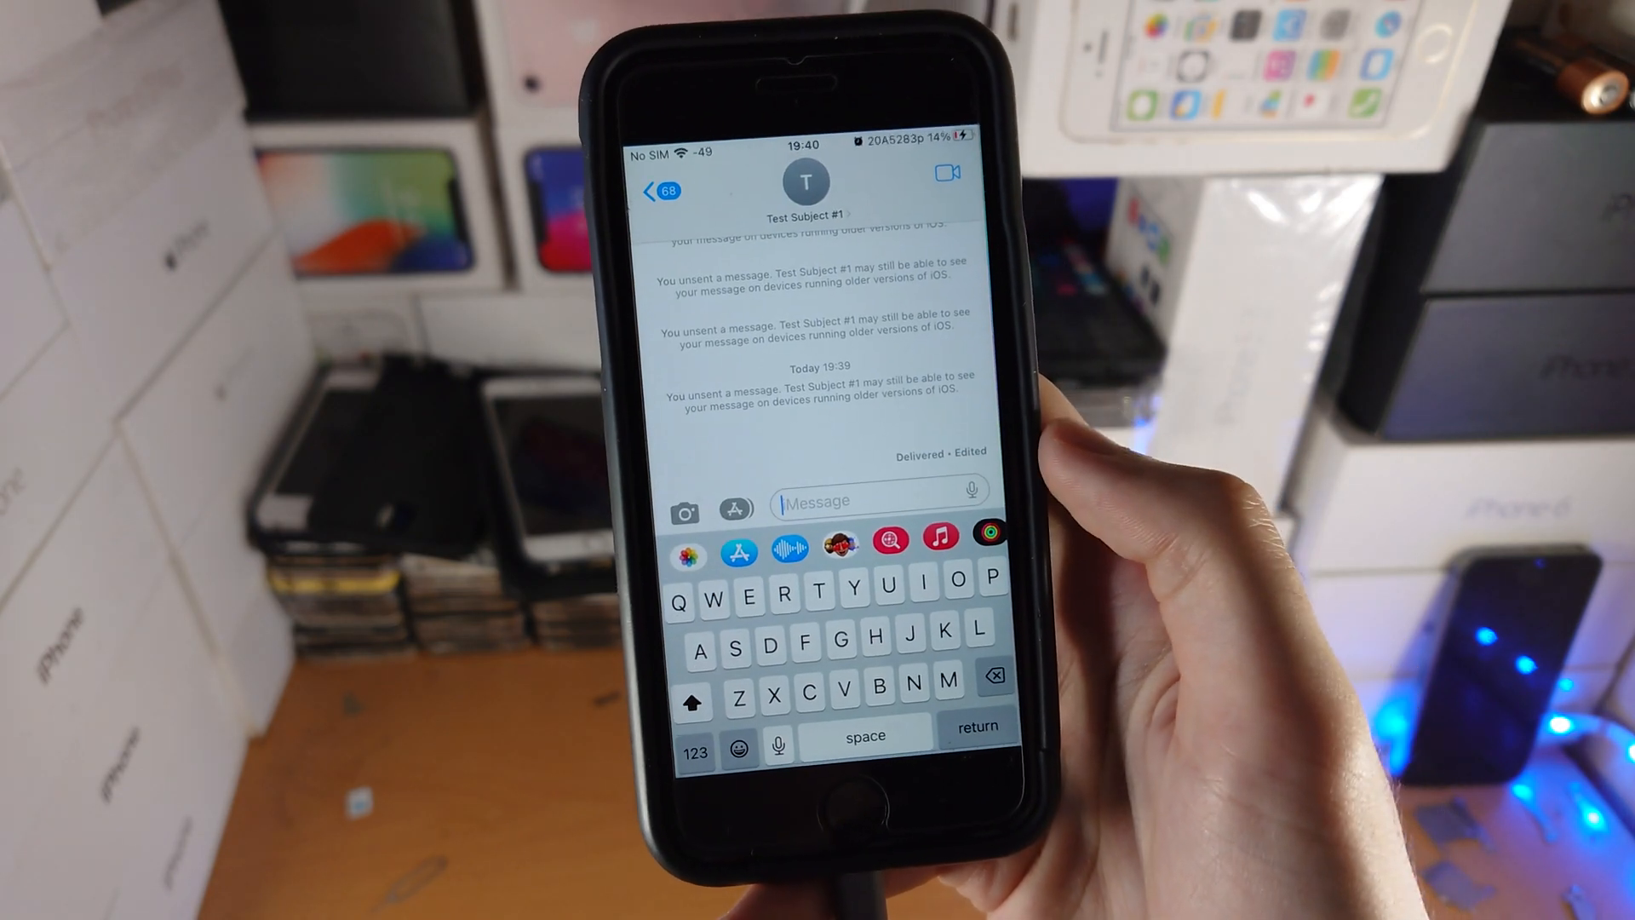